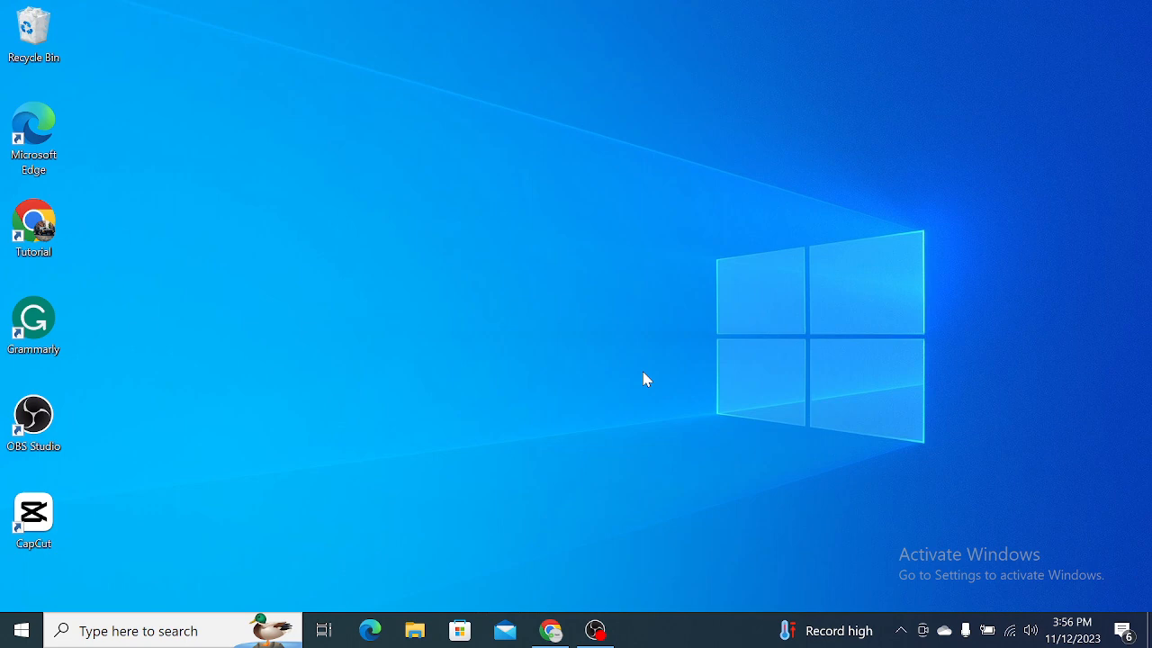
mouse_move(558, 424)
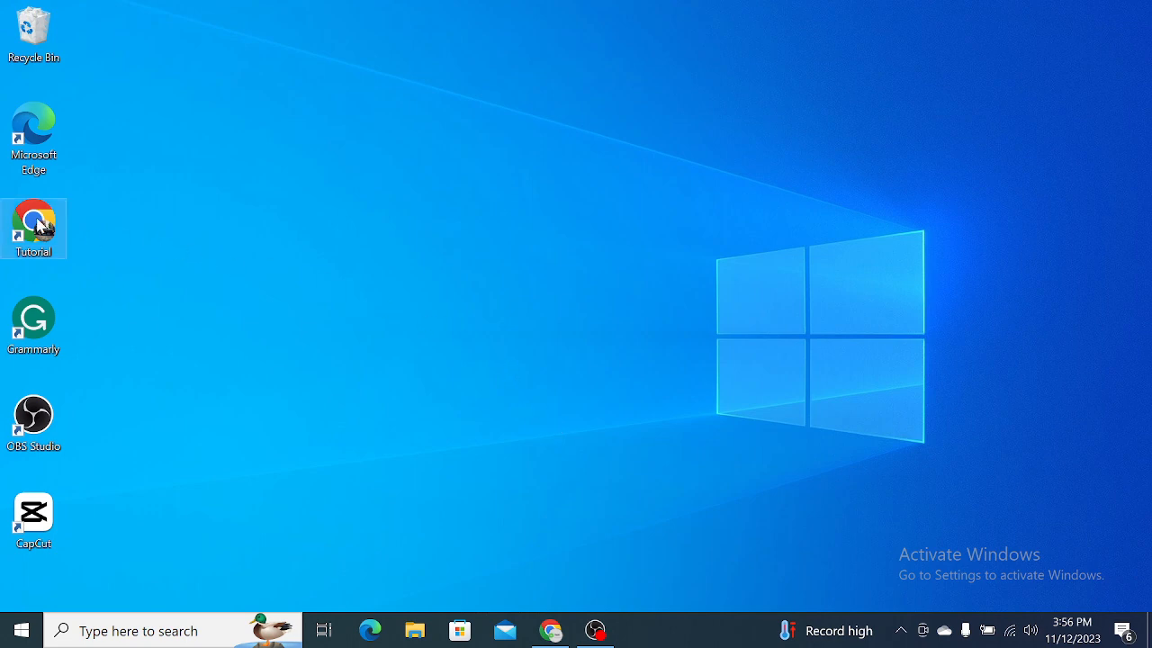
- Launch Chrome's Tutorial profile and open Google Classroom from the Google apps list
double_click(33, 218)
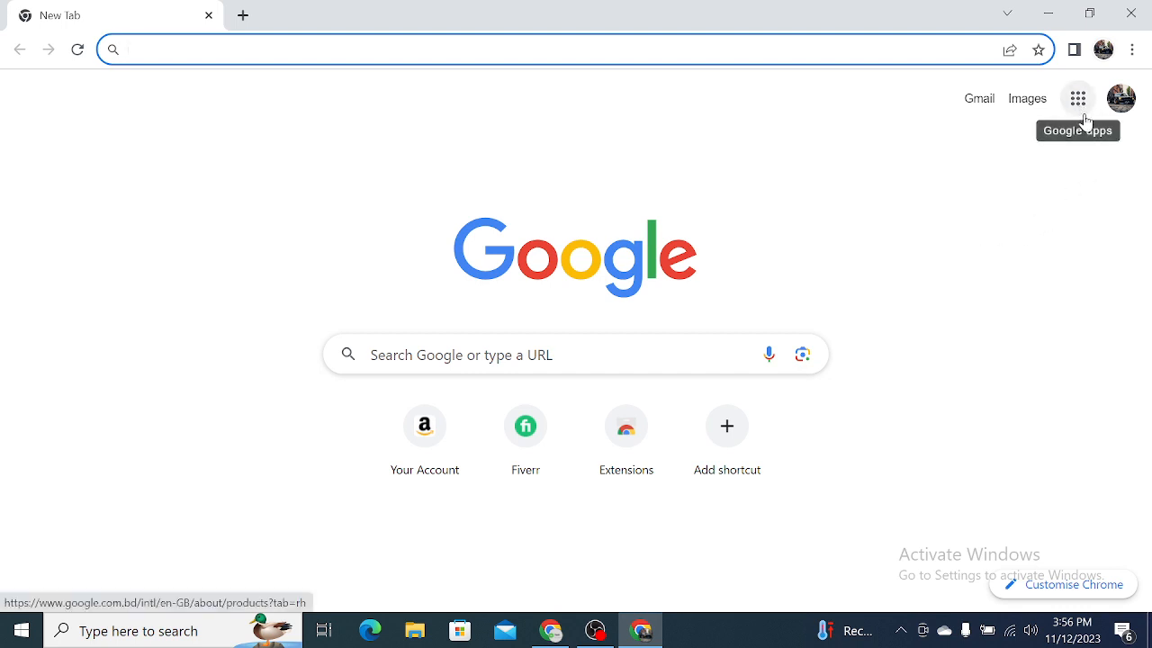
click(1078, 98)
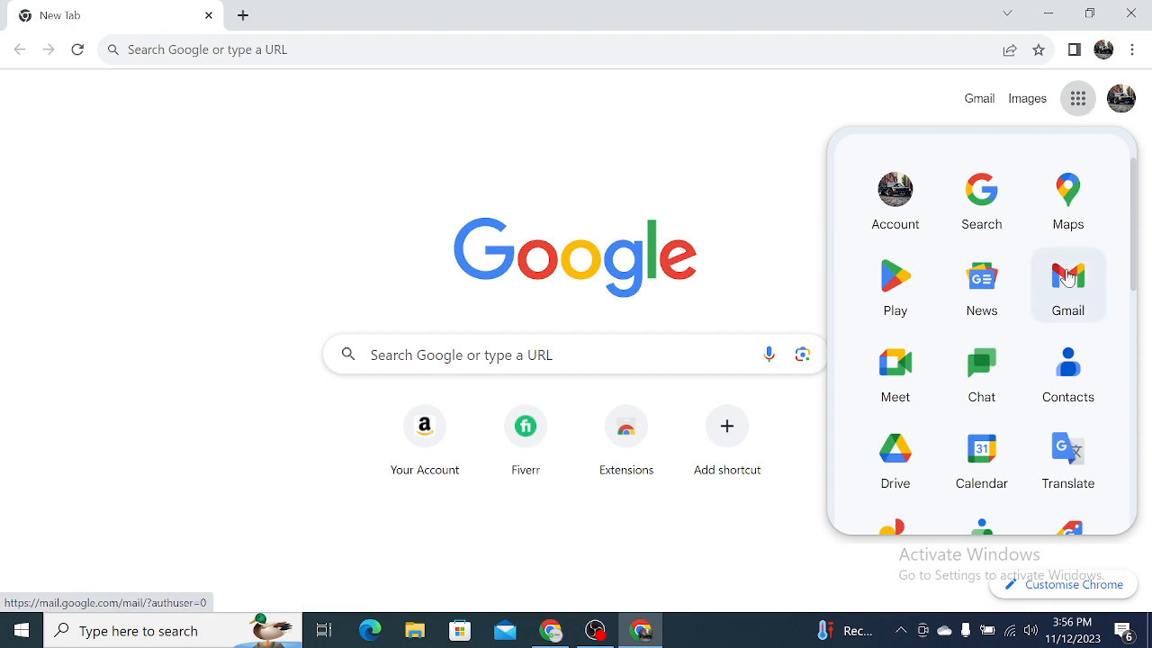
scroll(down, 3)
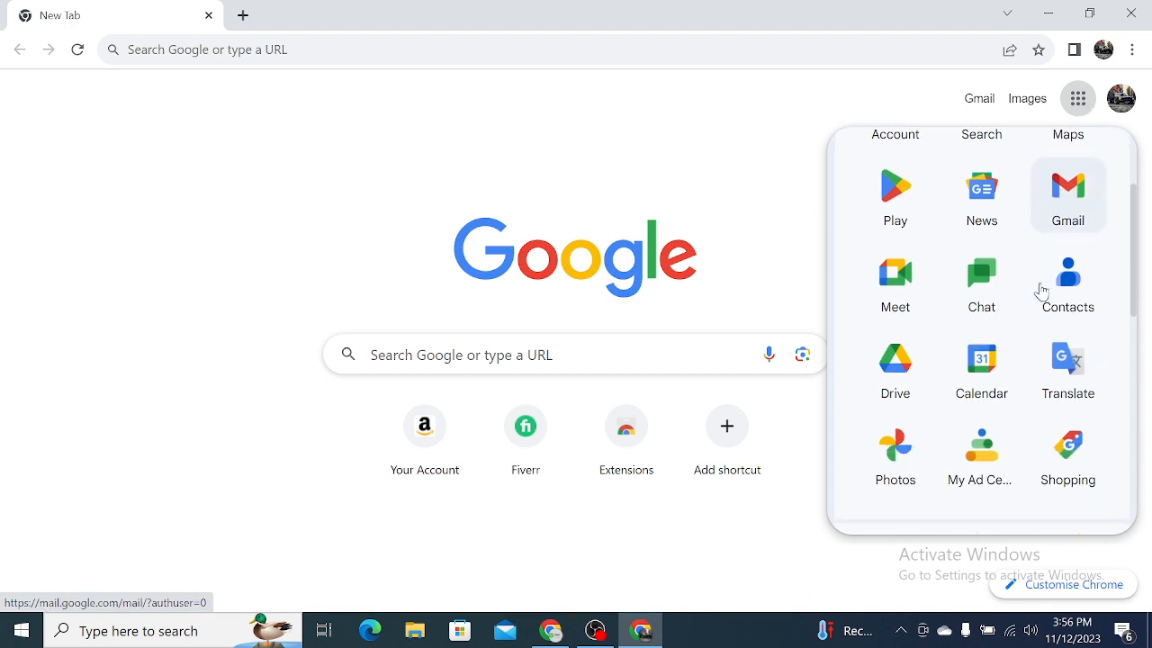
scroll(down, 3)
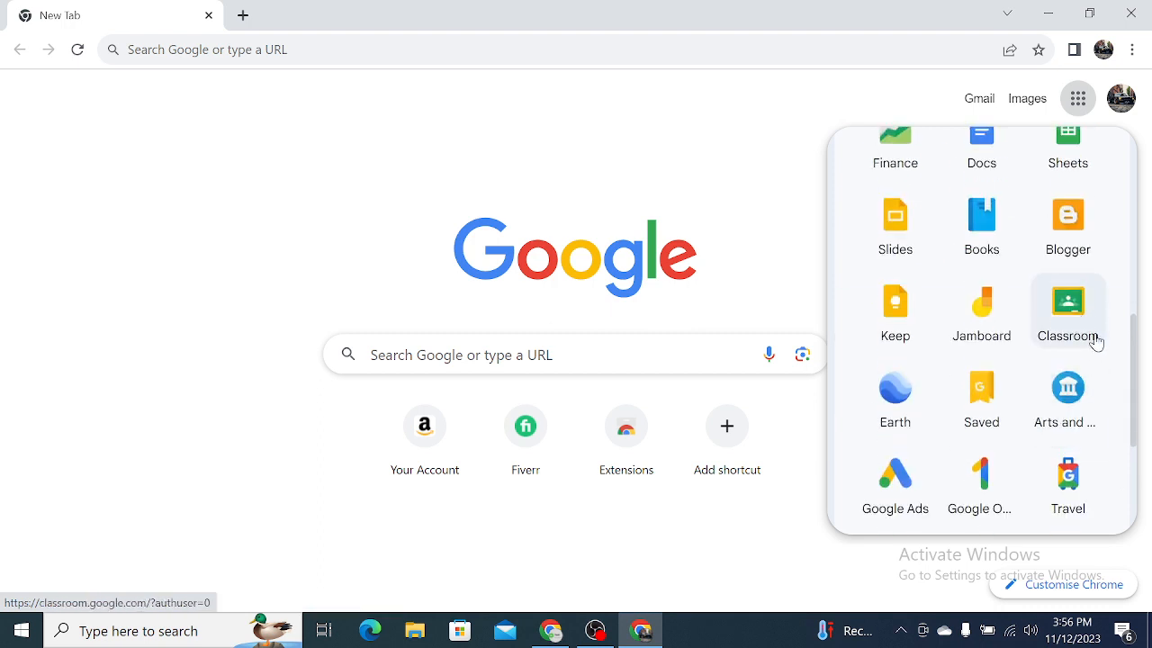
mouse_move(1069, 319)
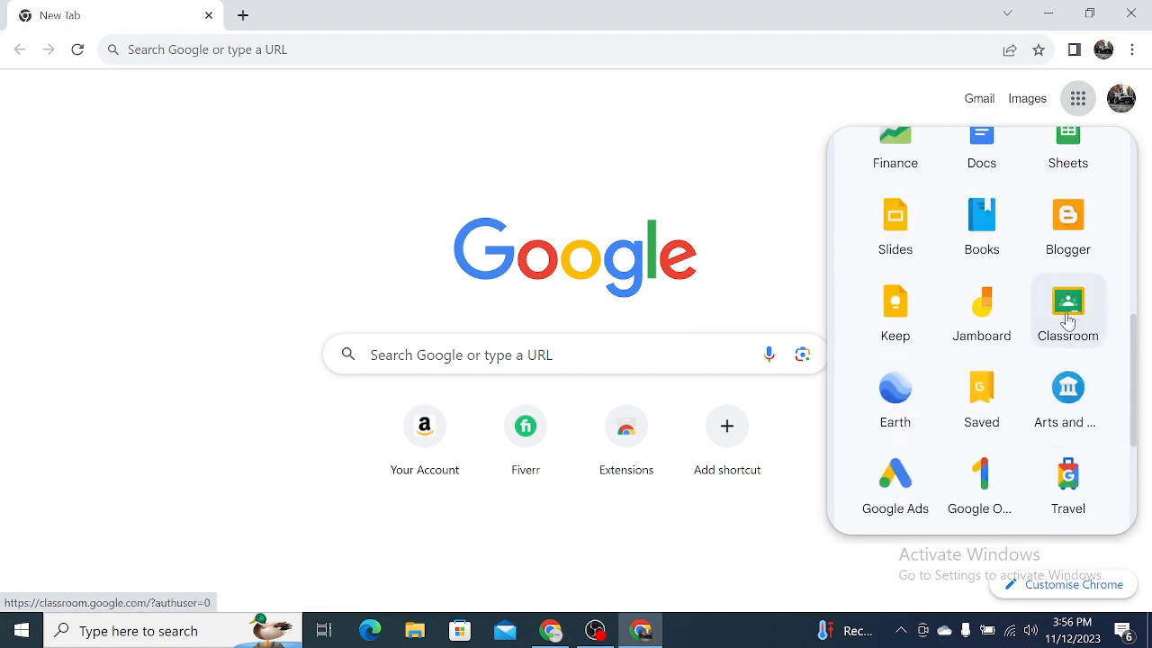
click(1068, 303)
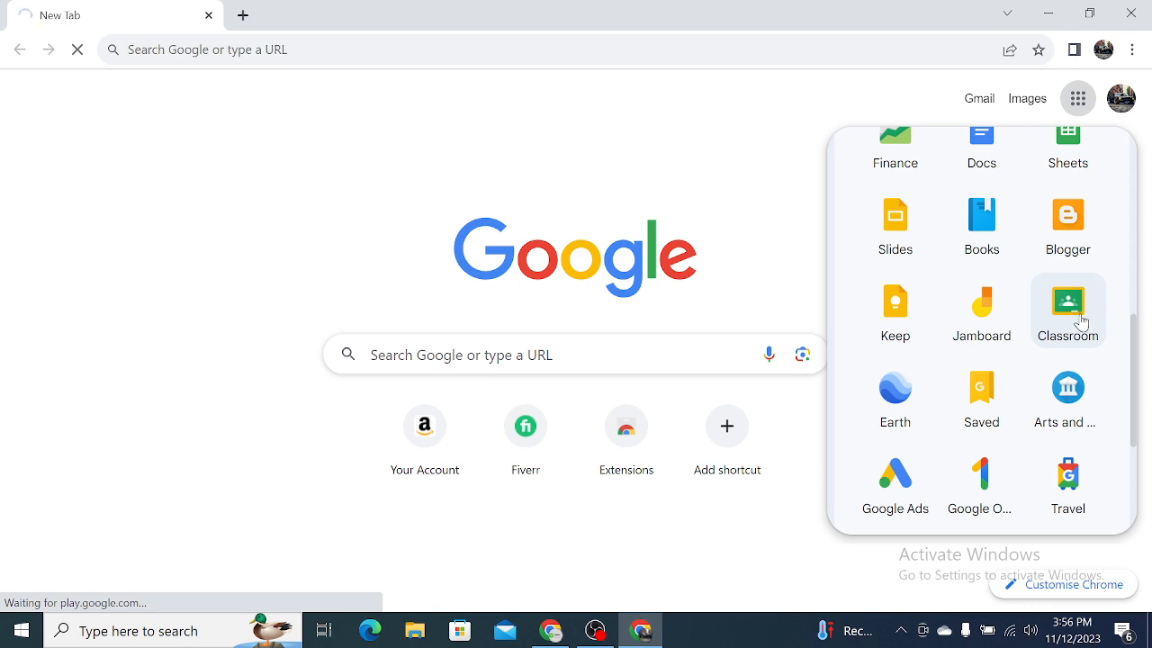
click(1069, 301)
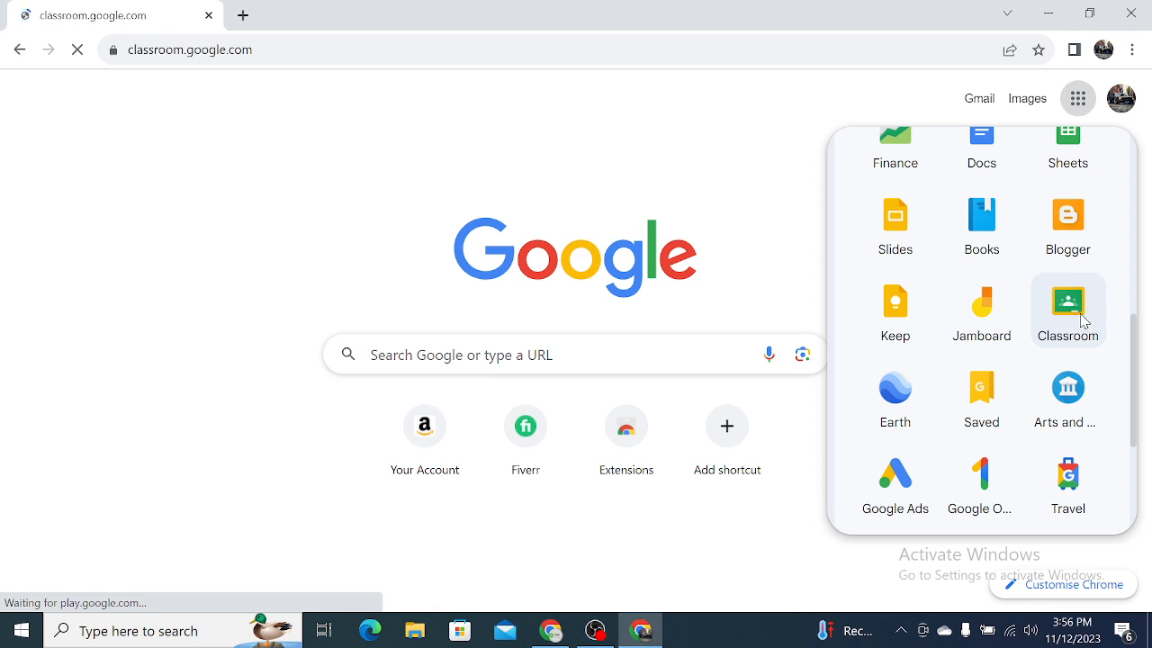
click(1068, 300)
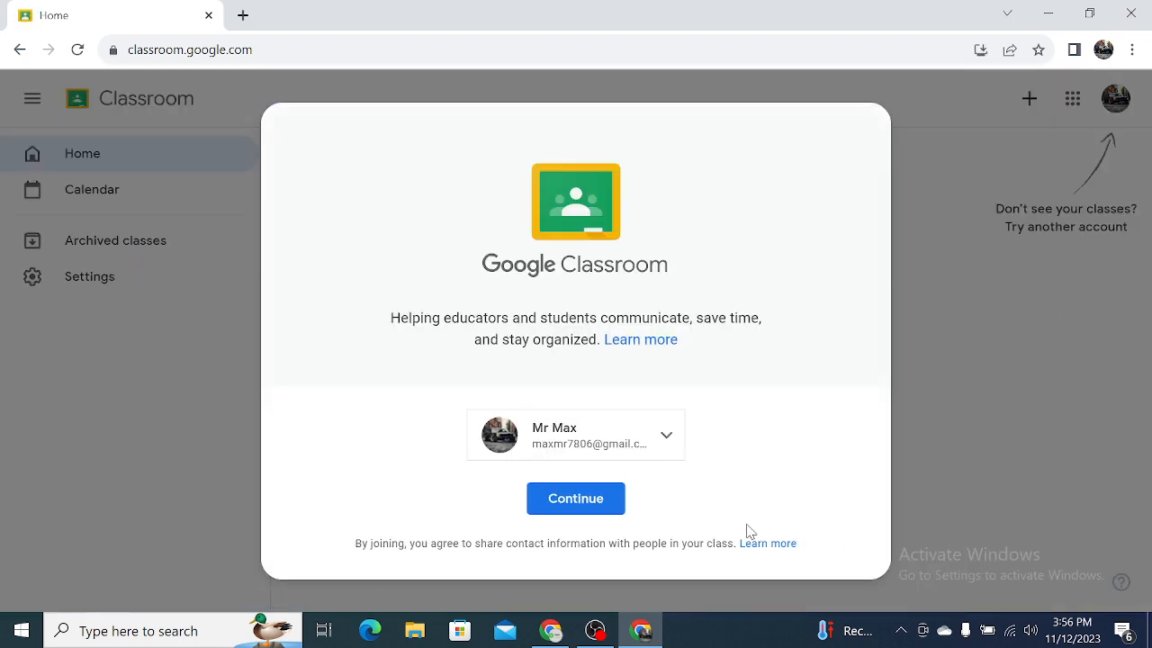
- Continue into Classroom with the signed-in account to reach the empty Home page
click(575, 499)
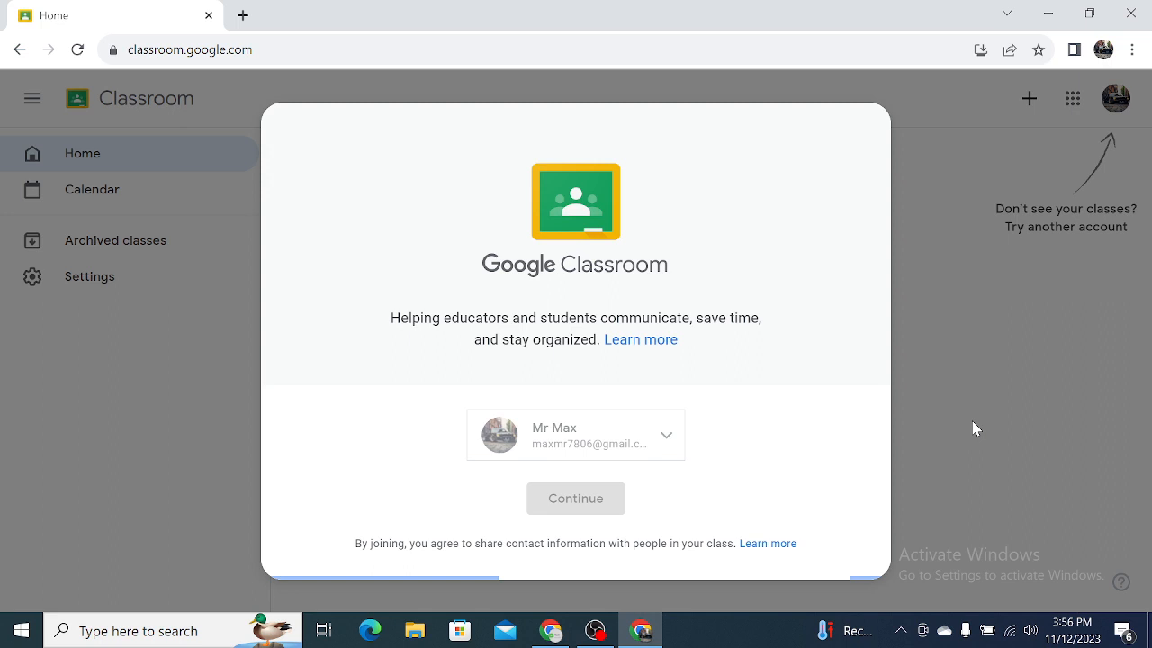
click(575, 498)
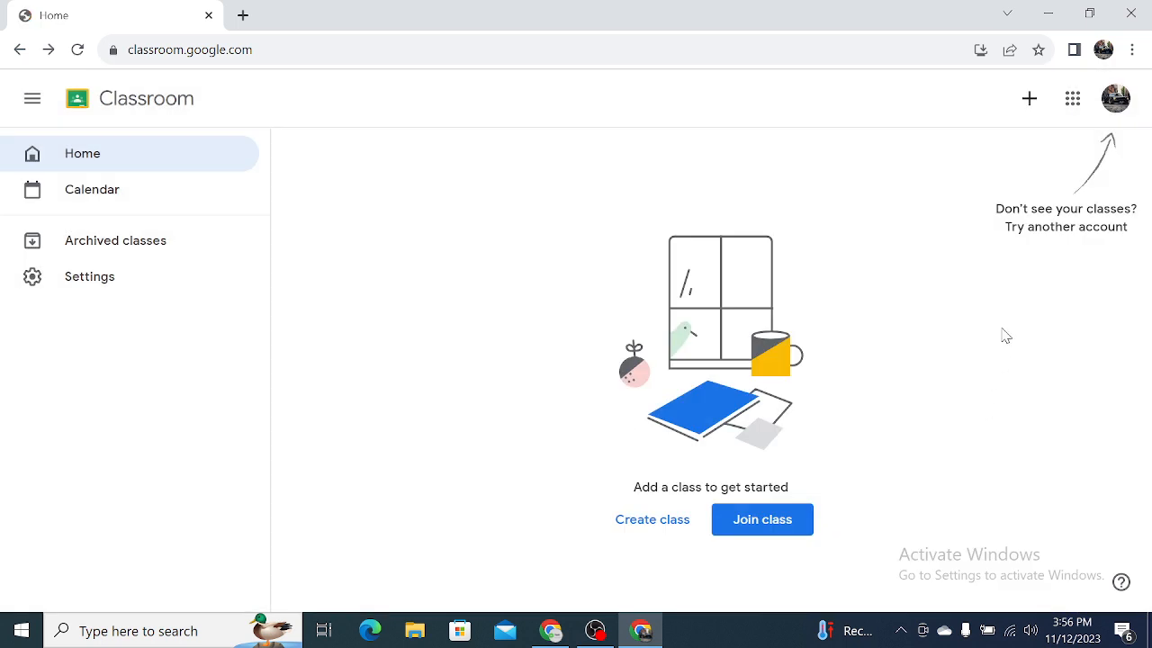
mouse_move(988, 300)
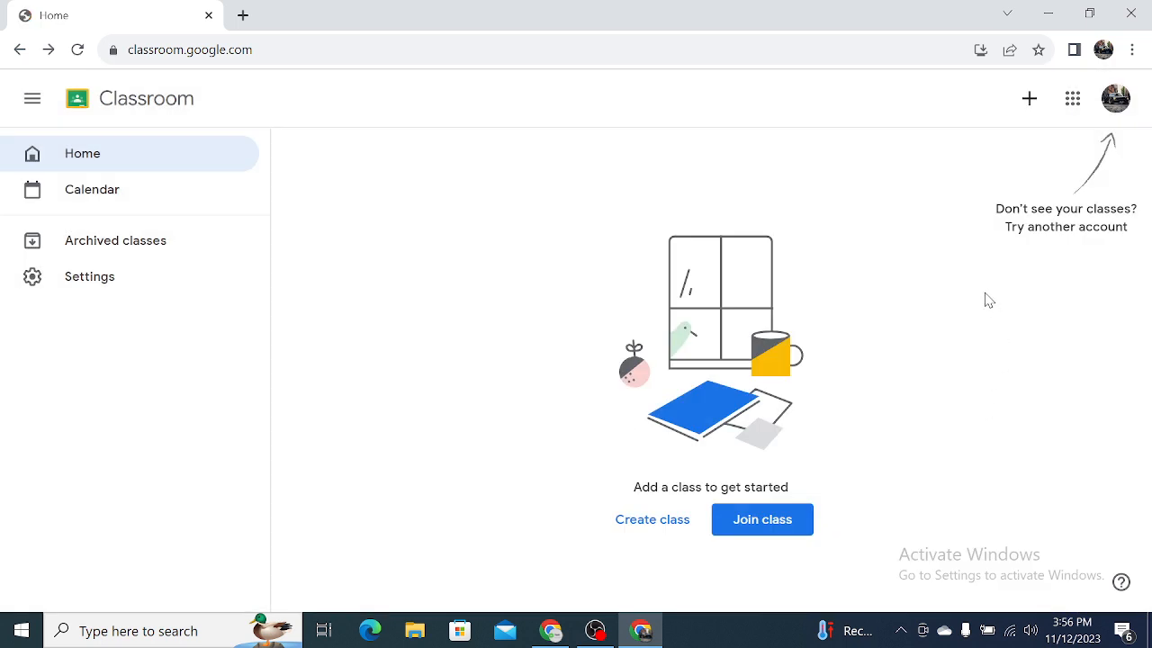
mouse_move(1133, 48)
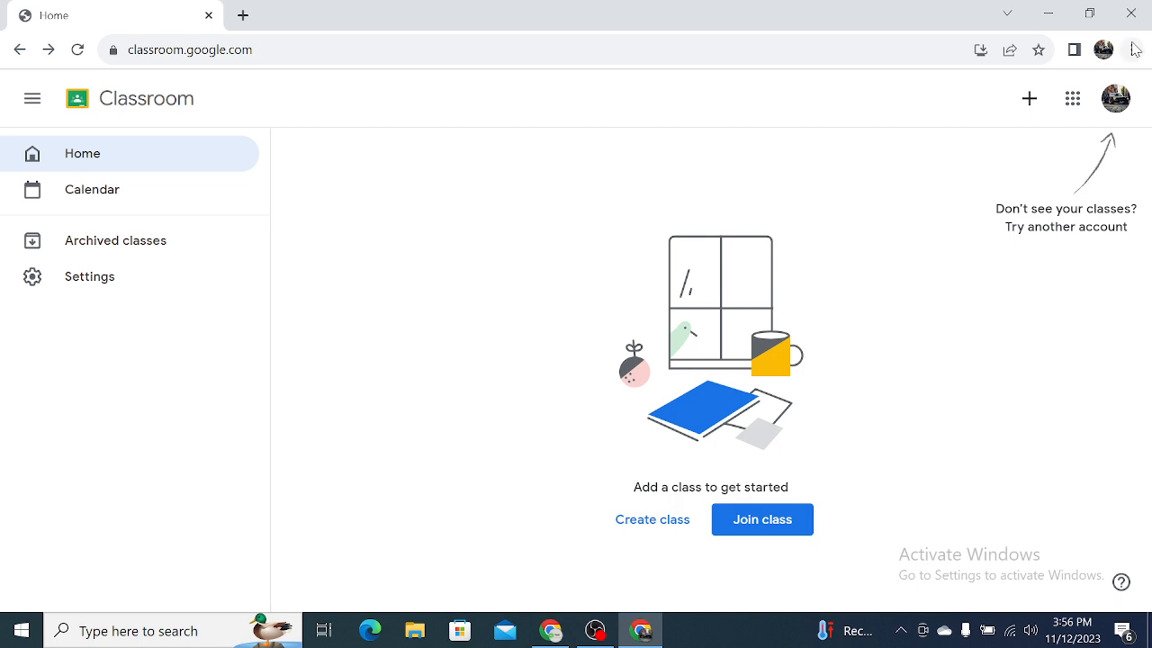
click(1132, 50)
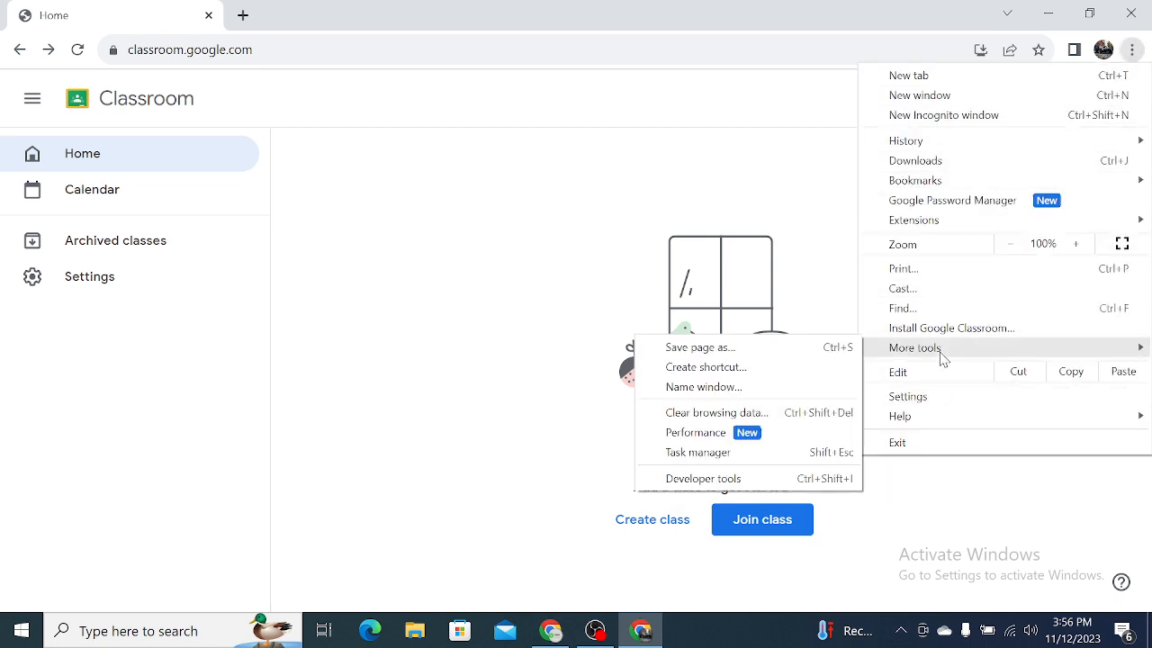
mouse_move(820, 415)
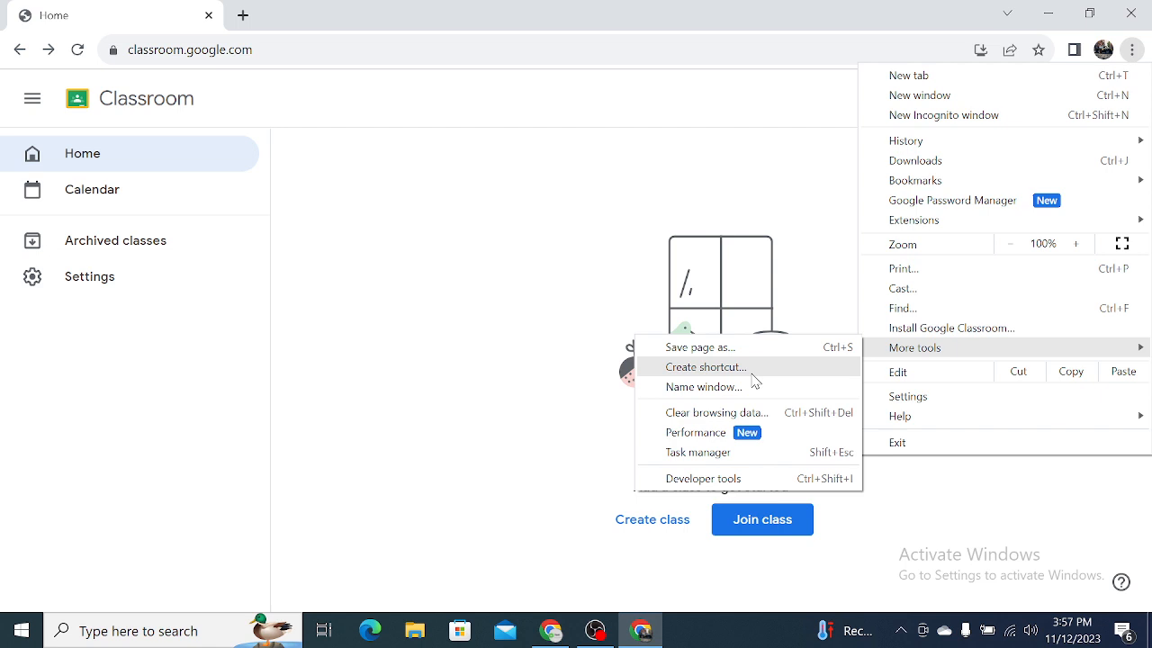
- Create a desktop shortcut named 'Google Classroom' via More tools > Create shortcut
click(705, 367)
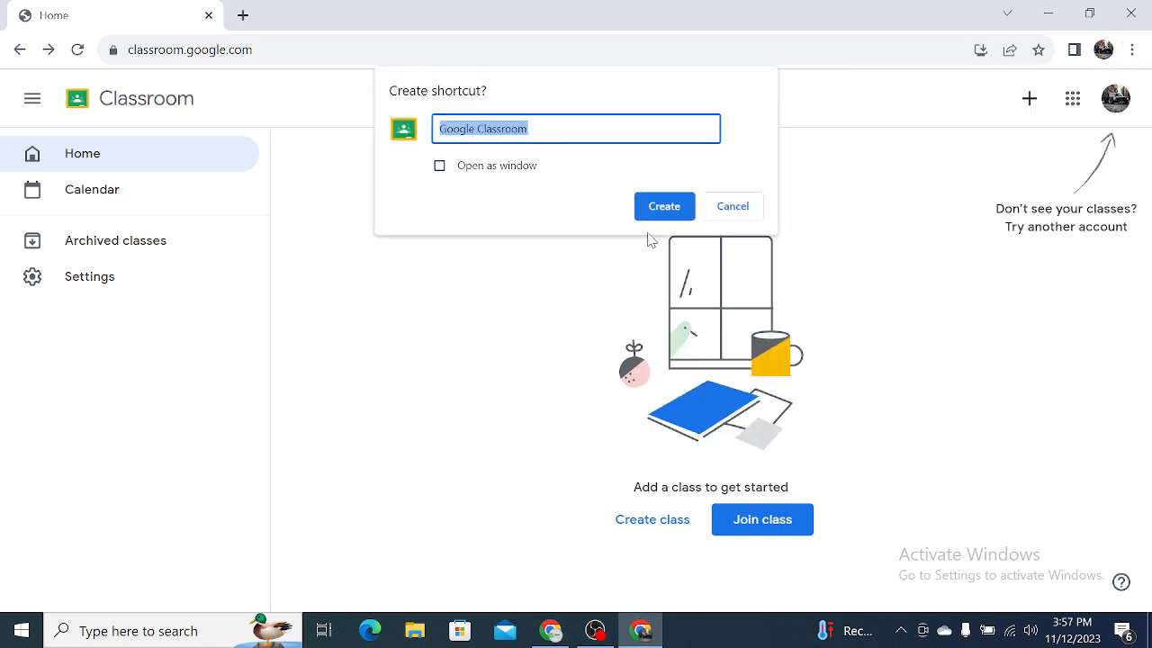
mouse_move(668, 219)
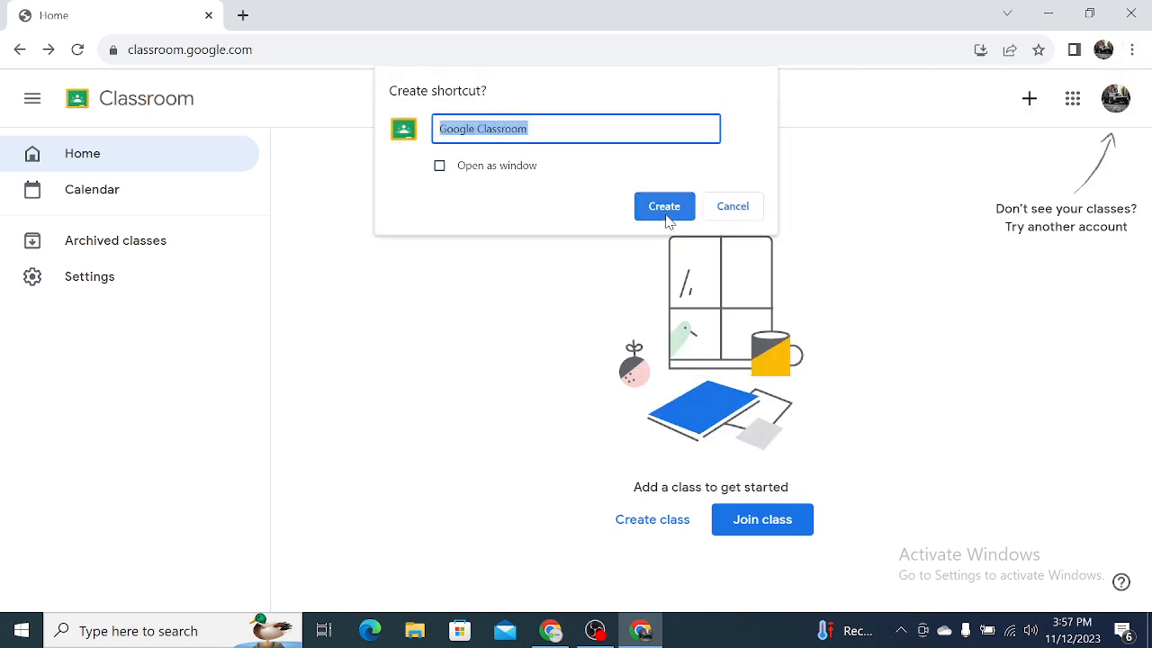
click(665, 206)
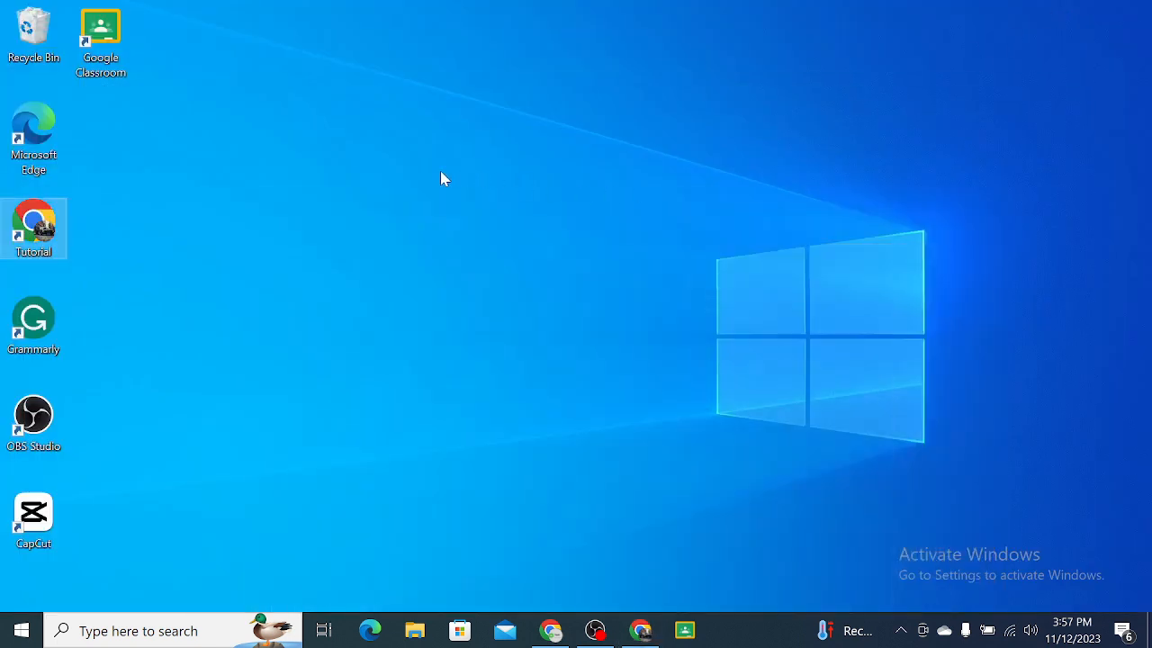
- Move the Google Classroom desktop icon down beside the Tutorial shortcut
drag(101, 32, 167, 235)
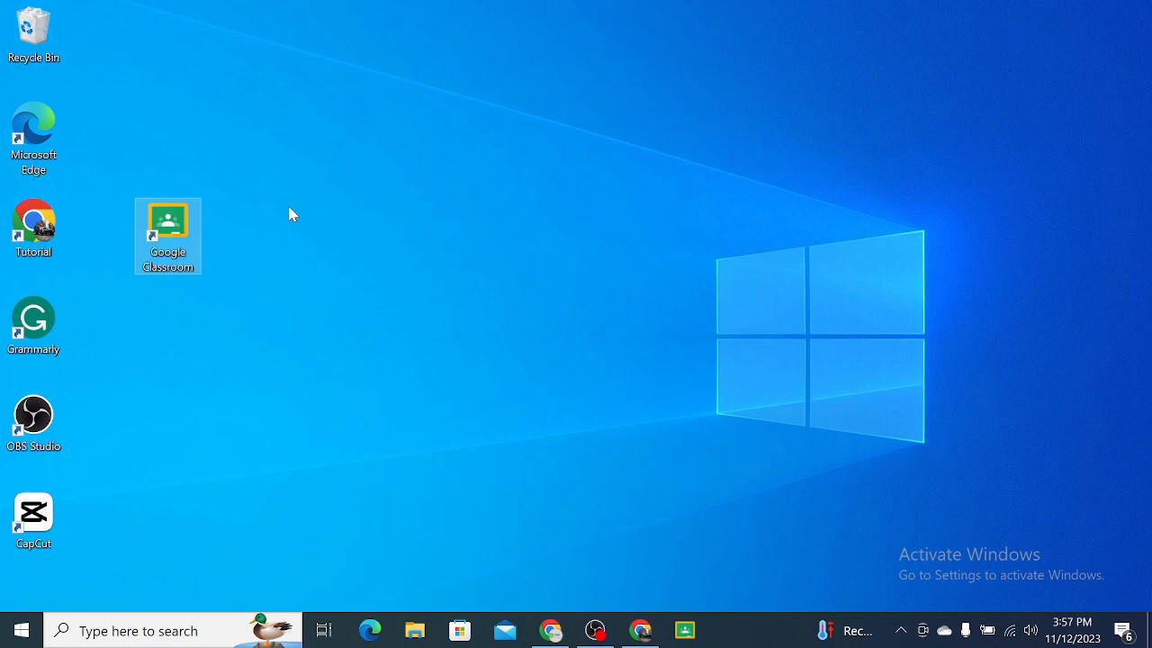
mouse_move(353, 260)
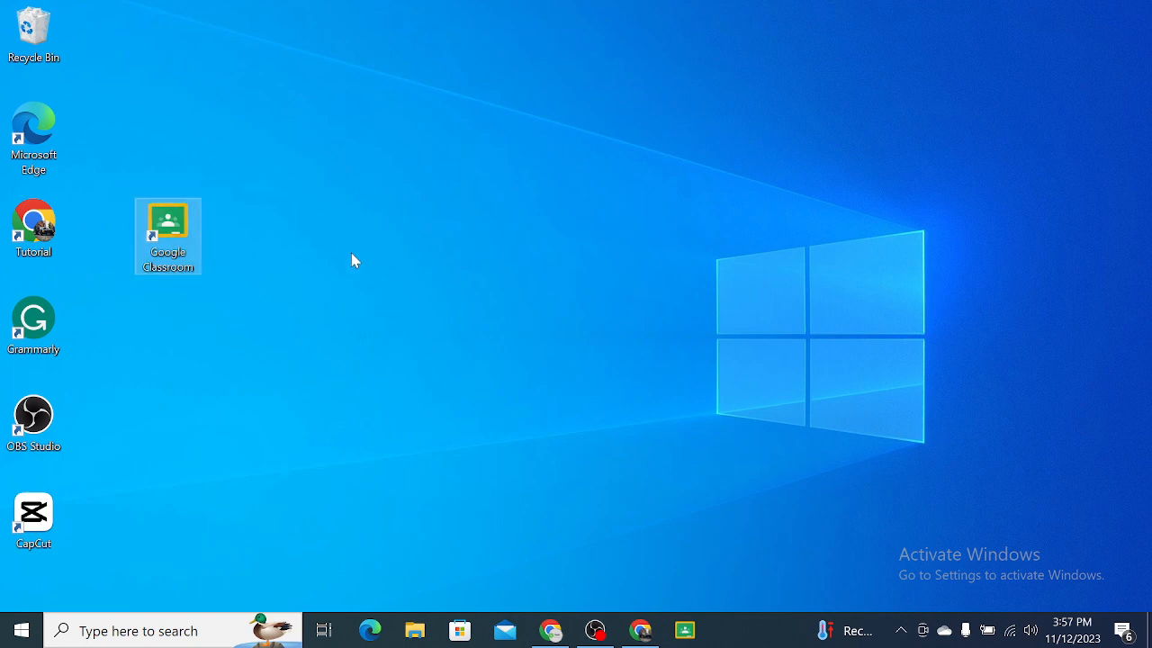